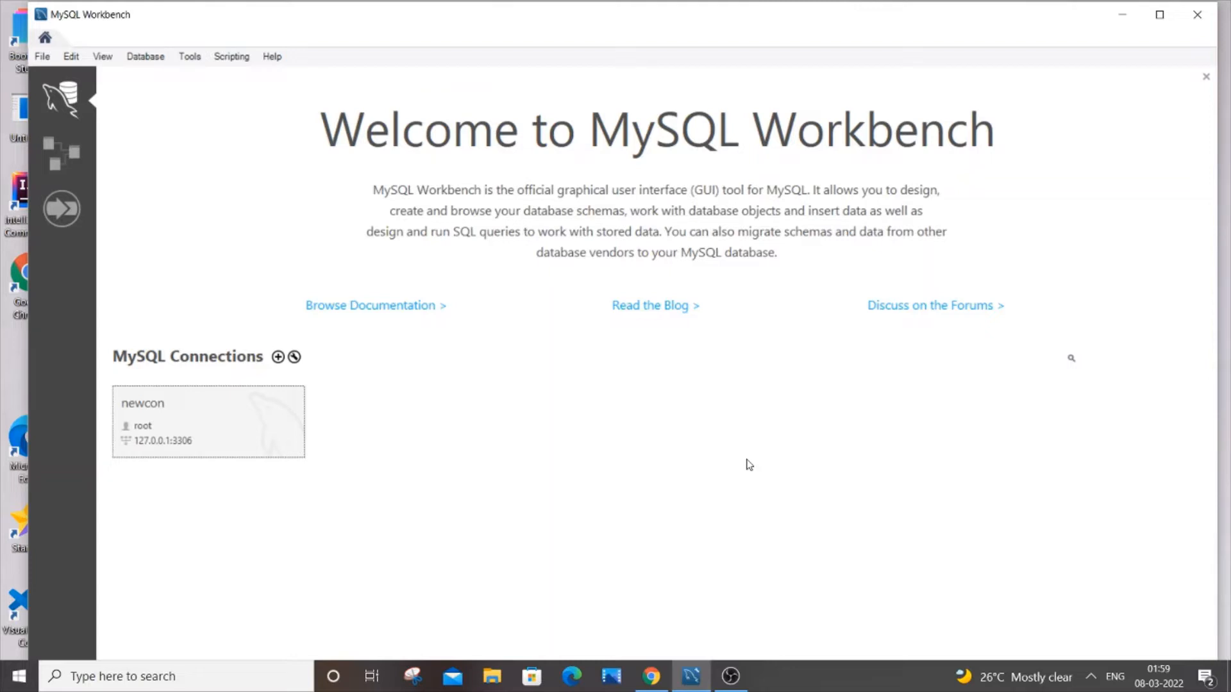
pyautogui.moveTo(299, 414)
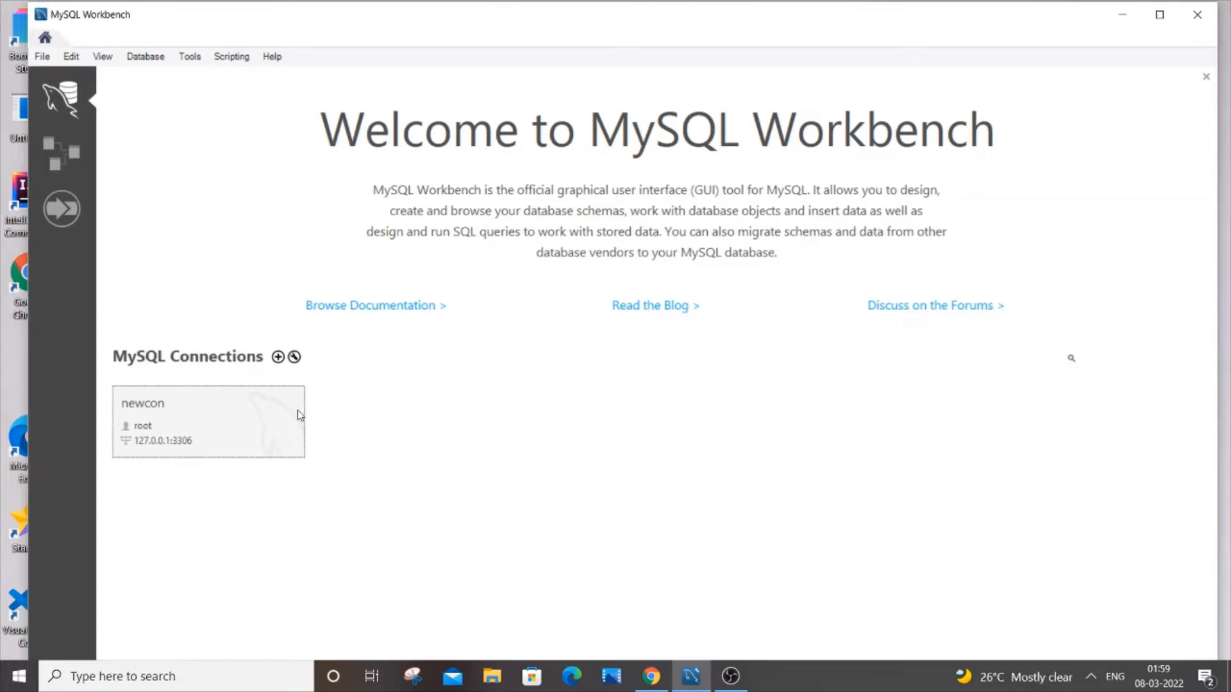
# - Connect to the newcon server as root, entering the current root password
pyautogui.doubleClick(208, 422)
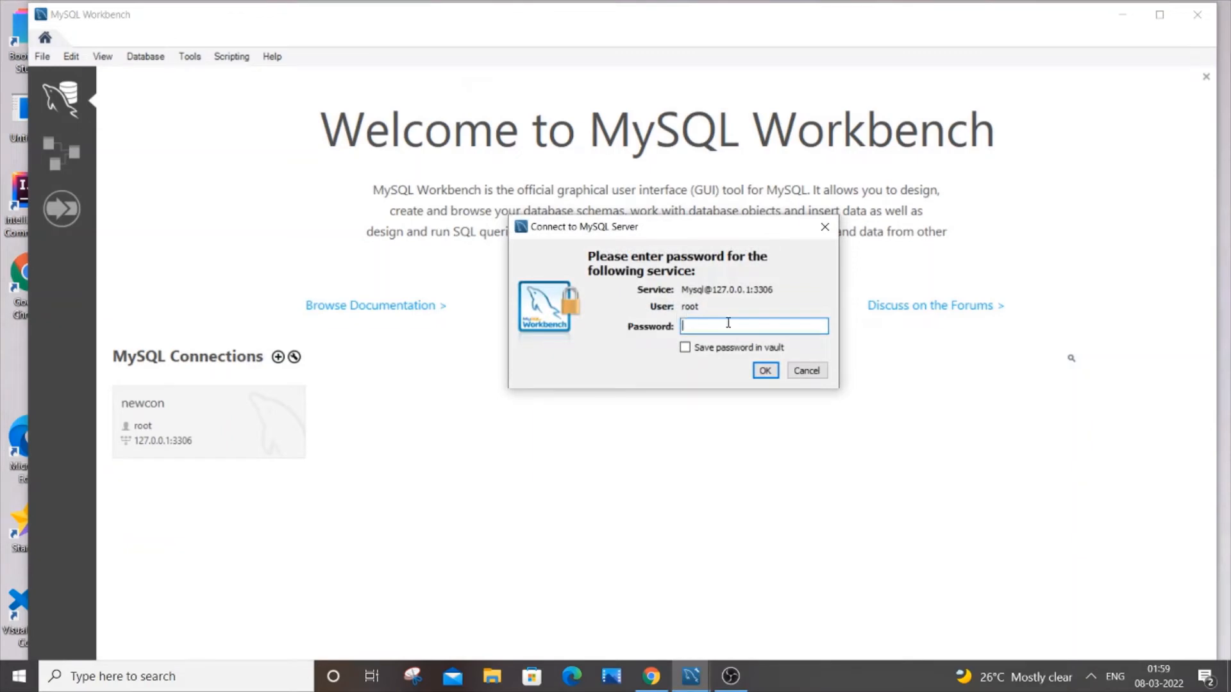
pyautogui.click(764, 369)
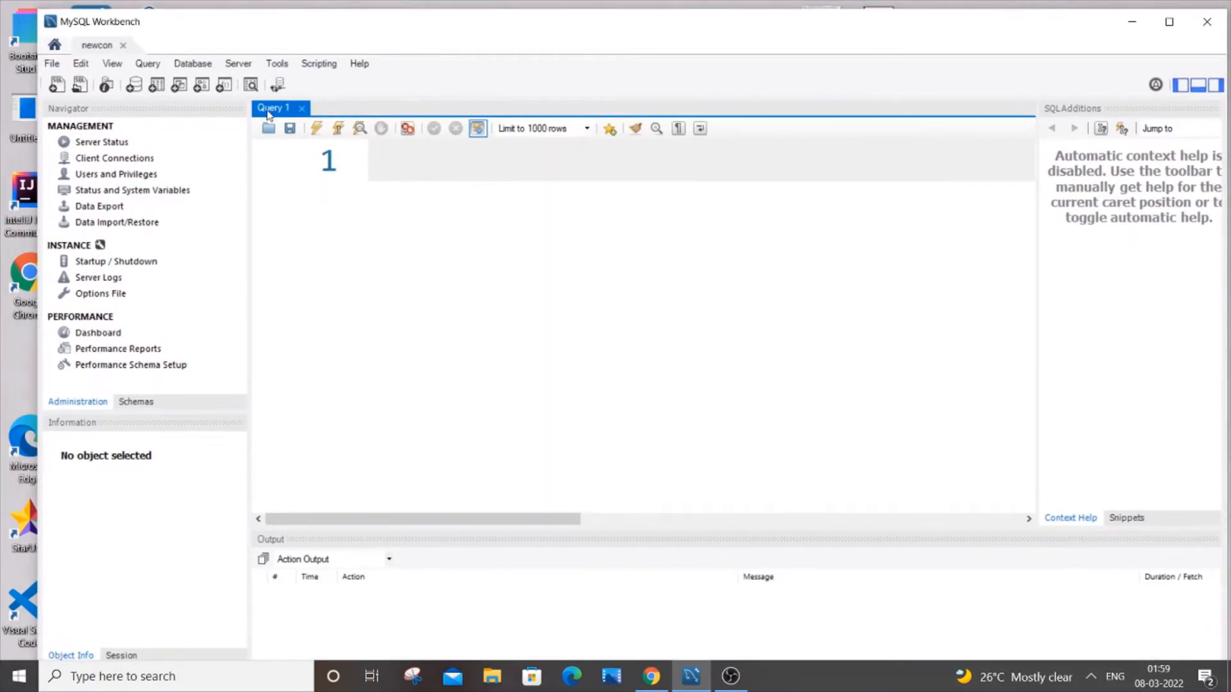
pyautogui.moveTo(115, 173)
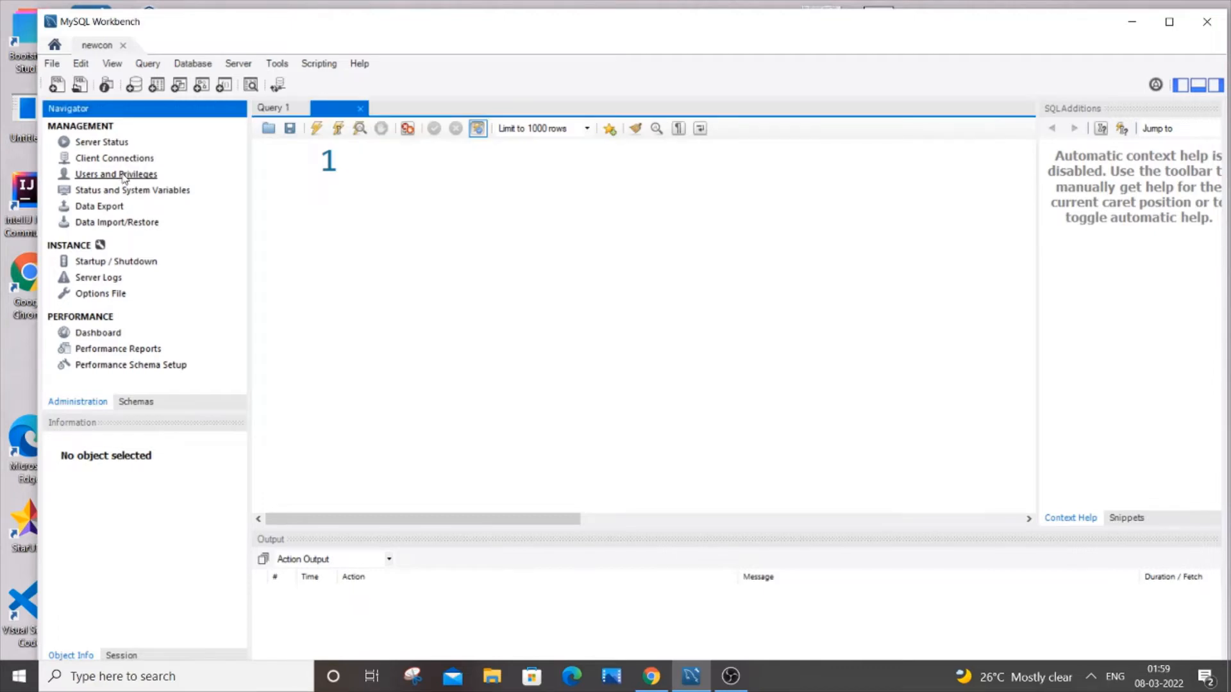
# - In Users and Privileges, view the newuser account briefly and settle on root@localhost's login details
pyautogui.click(116, 173)
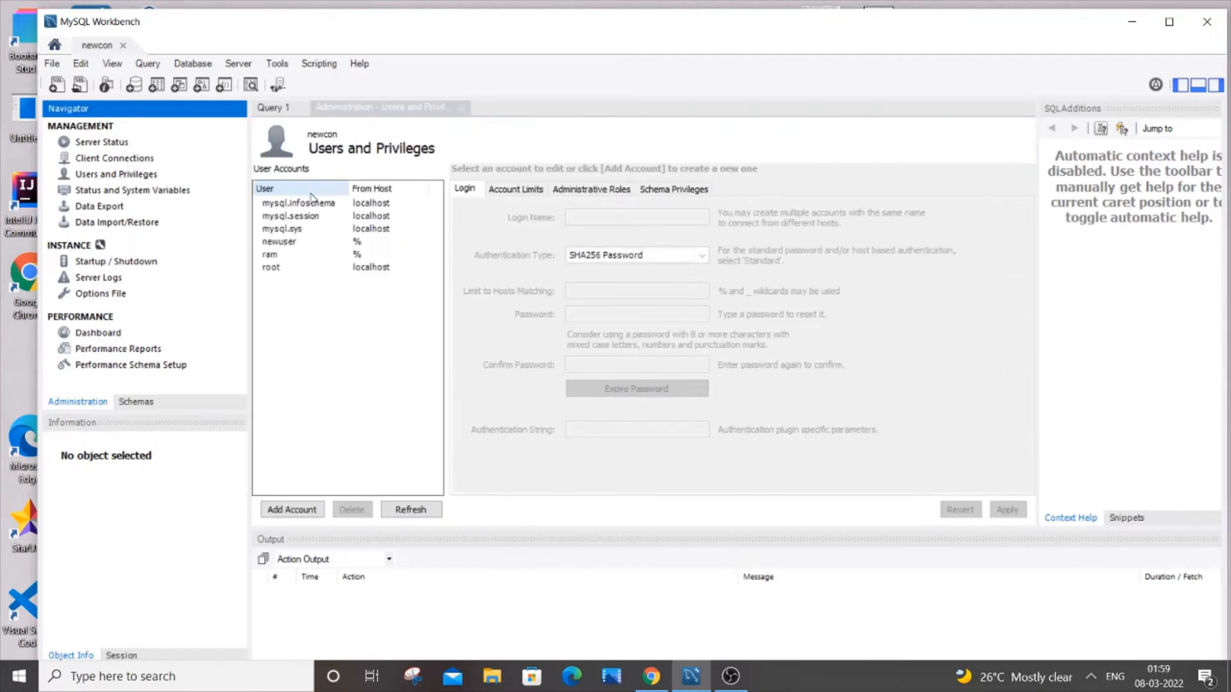
pyautogui.moveTo(328, 294)
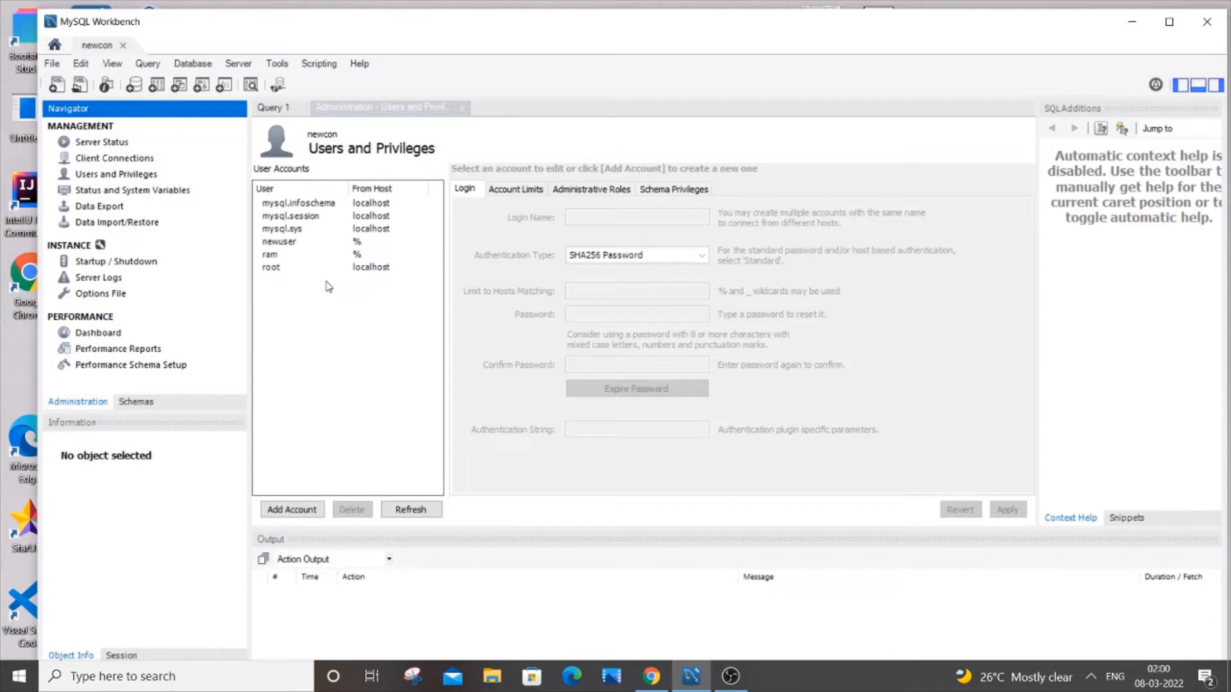
pyautogui.moveTo(327, 269)
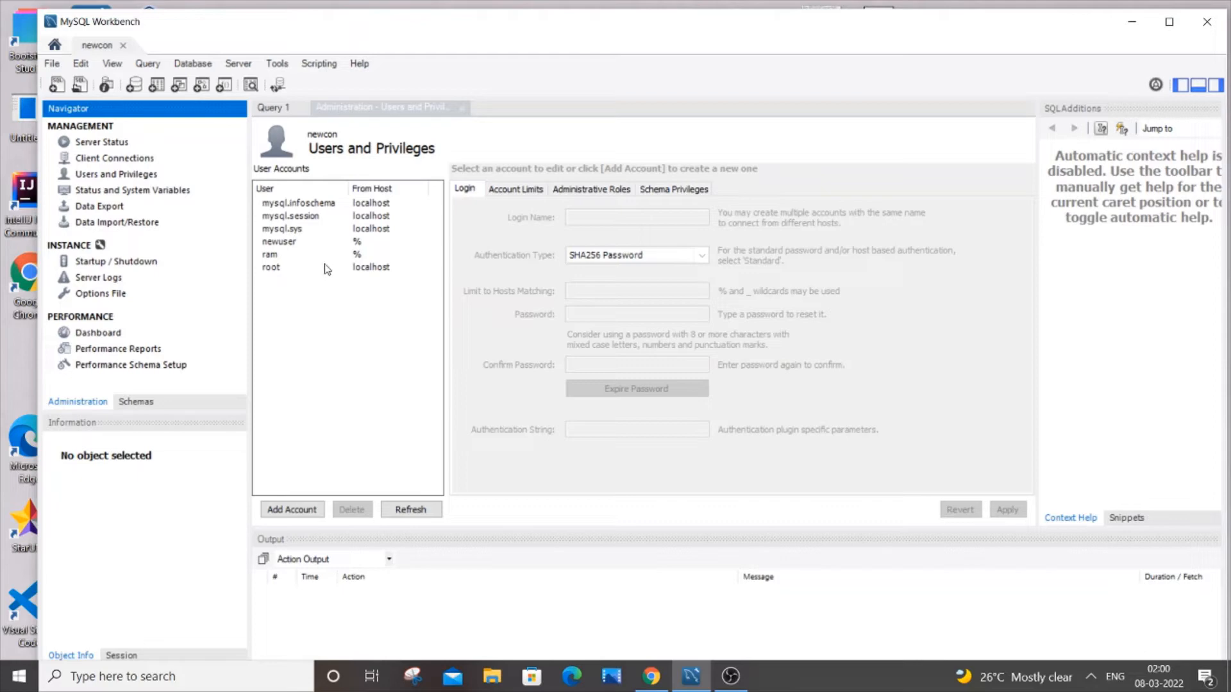
pyautogui.click(271, 266)
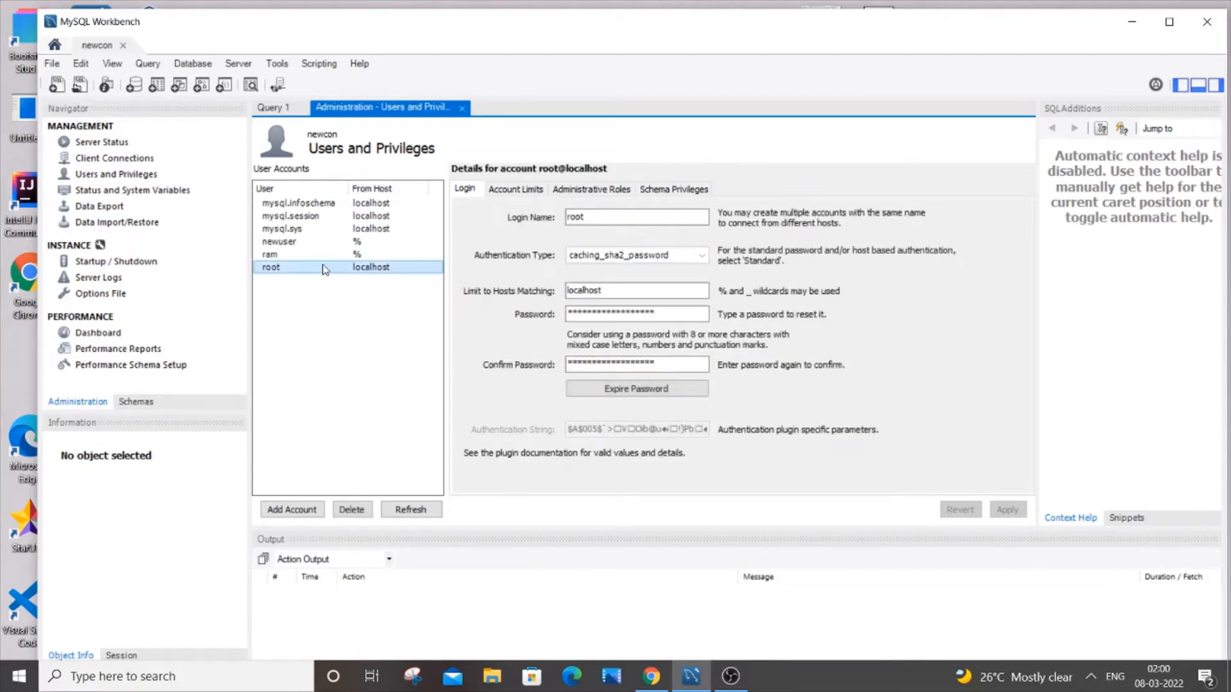
pyautogui.click(280, 241)
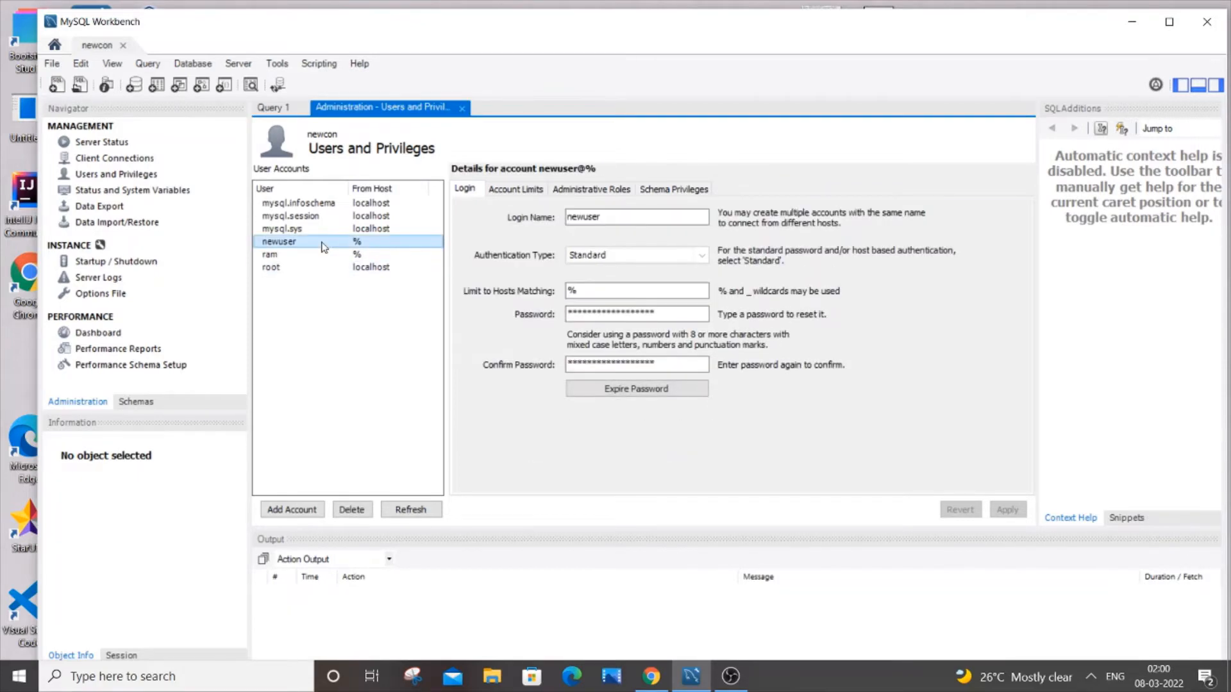
pyautogui.moveTo(320, 271)
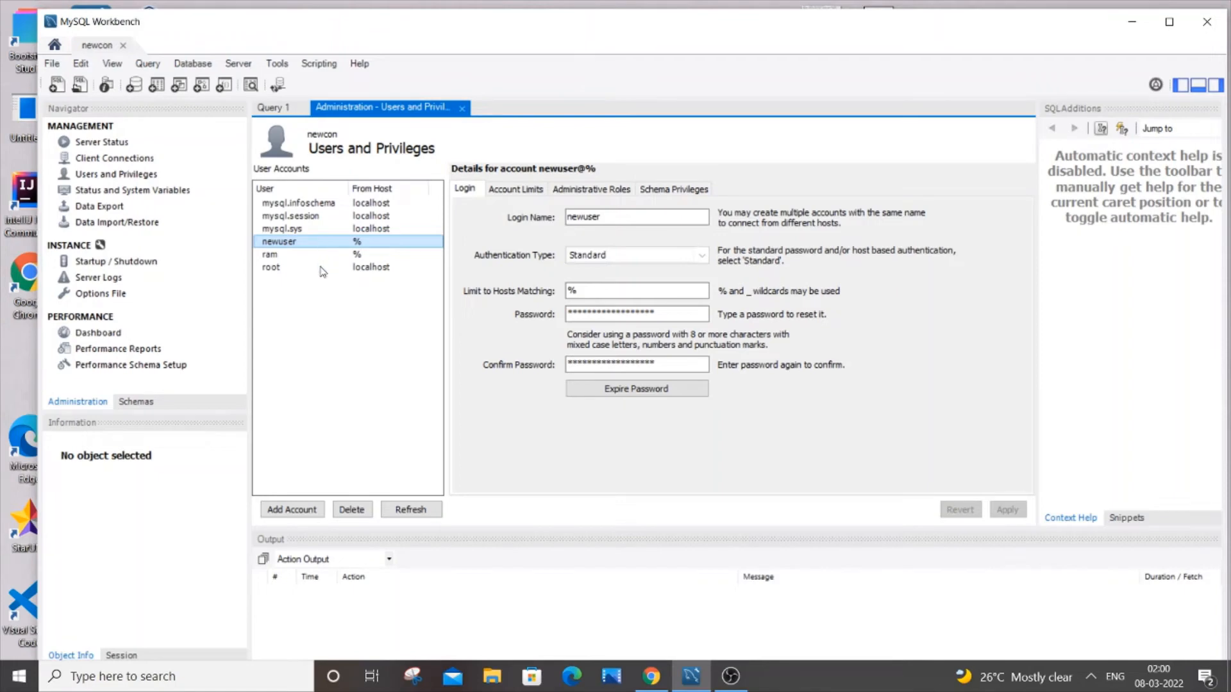
pyautogui.click(270, 267)
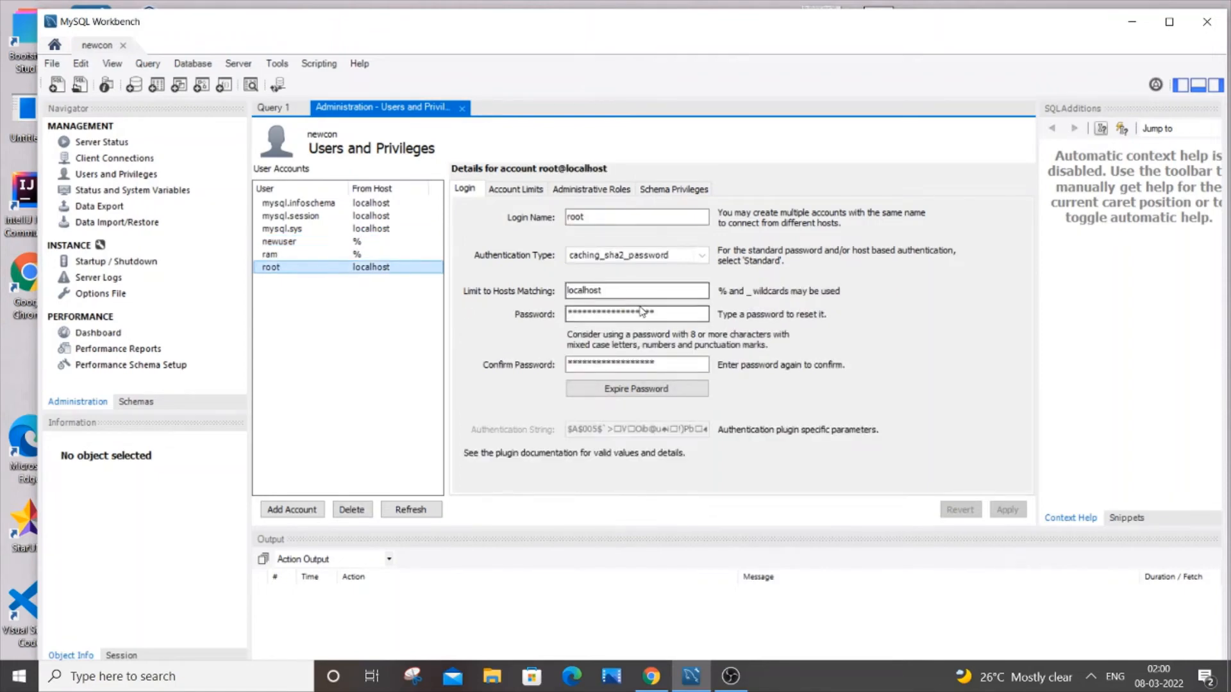
# - Enter and confirm a new password for root@localhost and apply it
pyautogui.click(636, 313)
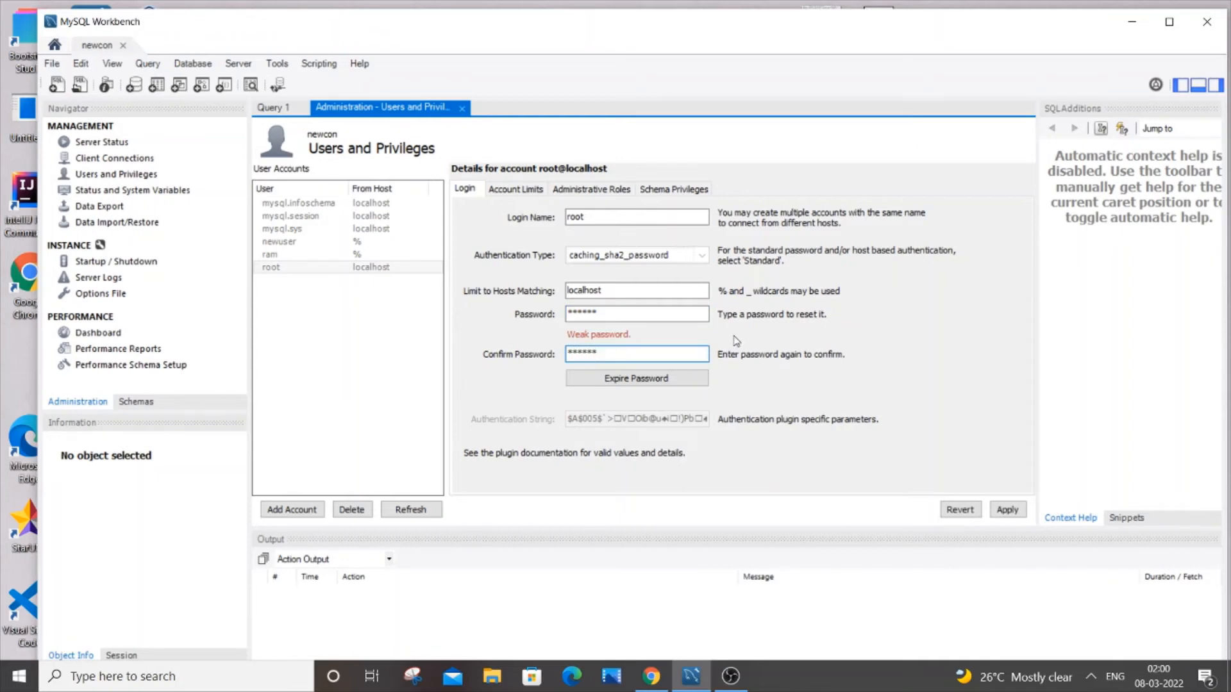
pyautogui.click(1008, 509)
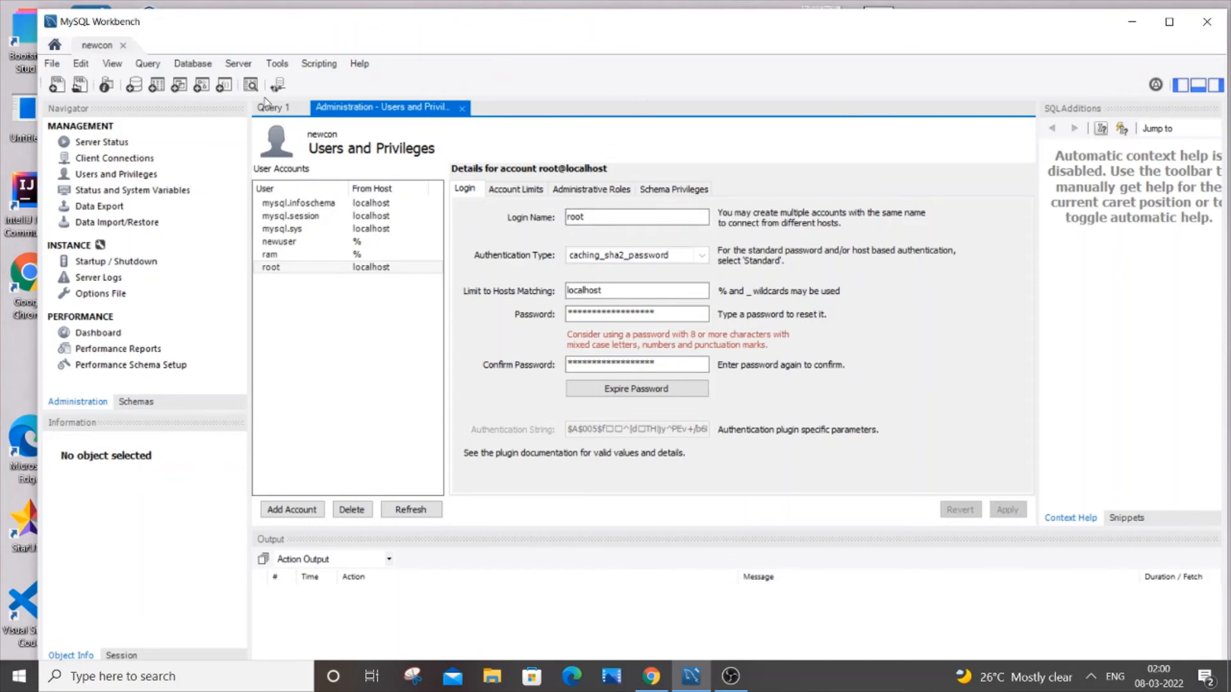
# - Close the newcon session, reconnect as root with the new password, and focus the empty Query 1 editor
pyautogui.click(54, 43)
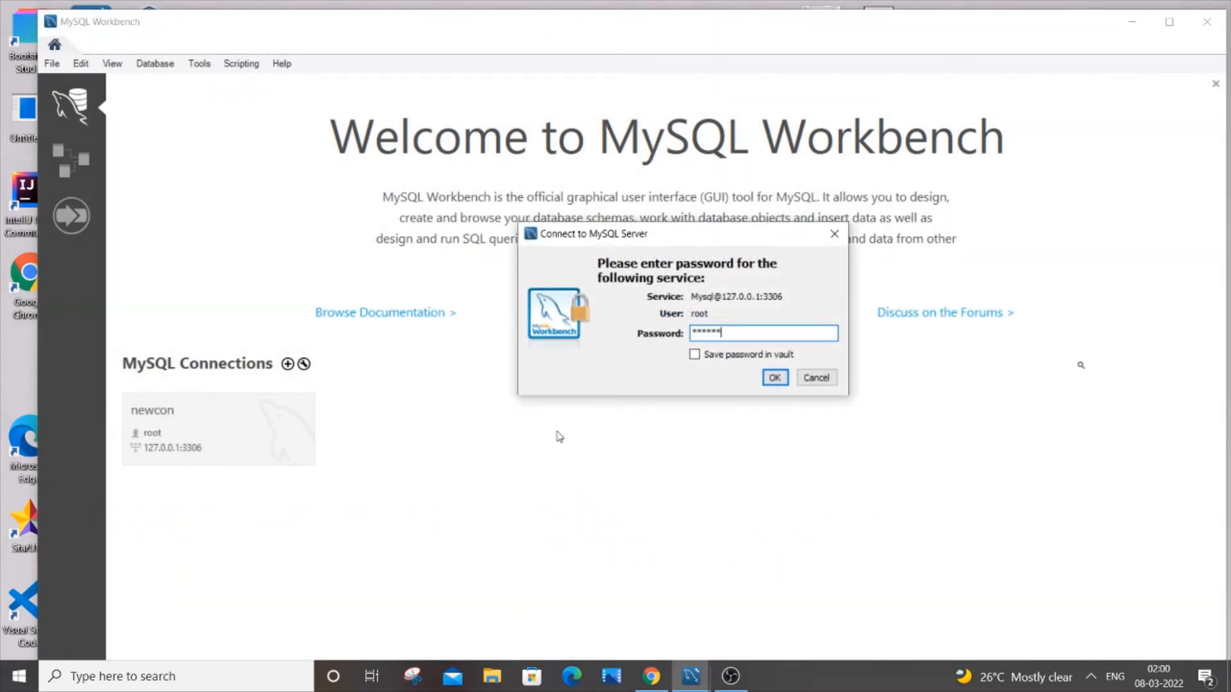
pyautogui.click(774, 377)
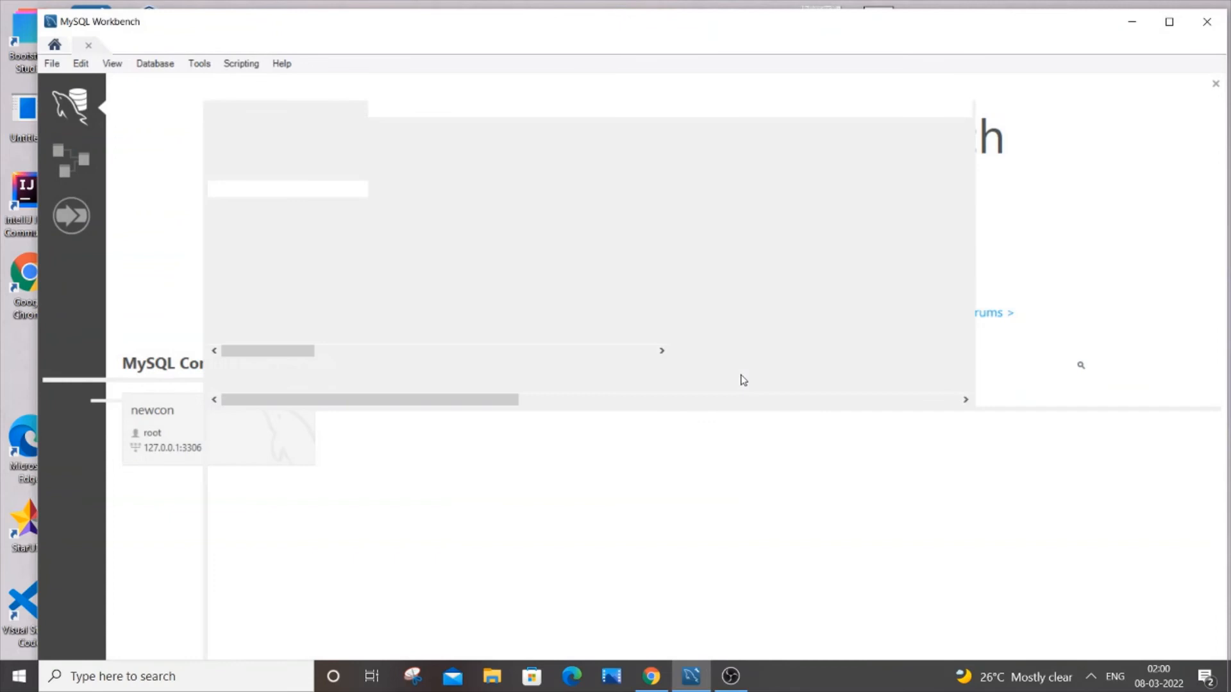
pyautogui.doubleClick(151, 410)
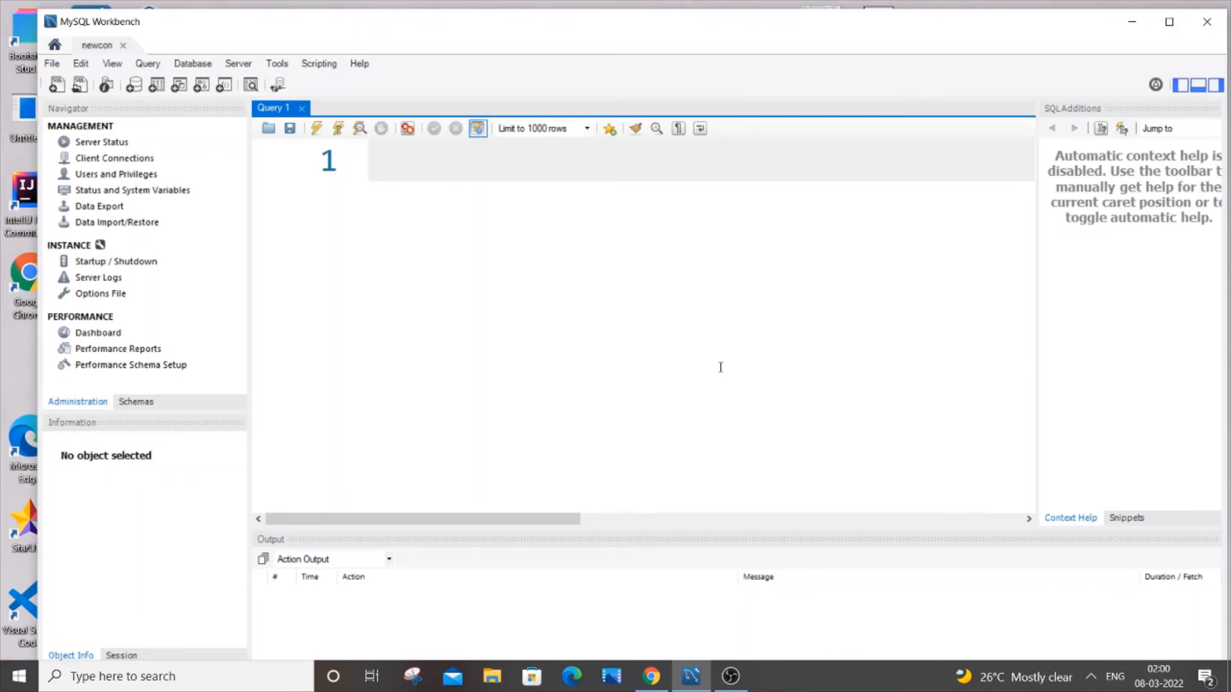
pyautogui.click(369, 161)
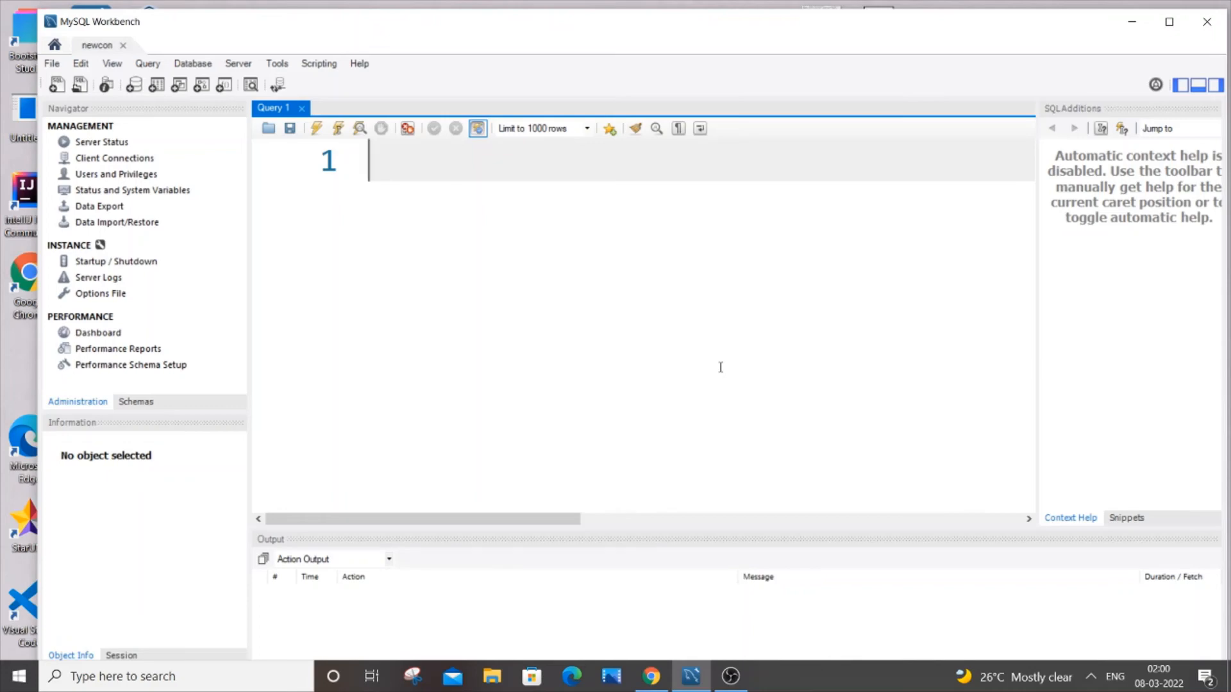